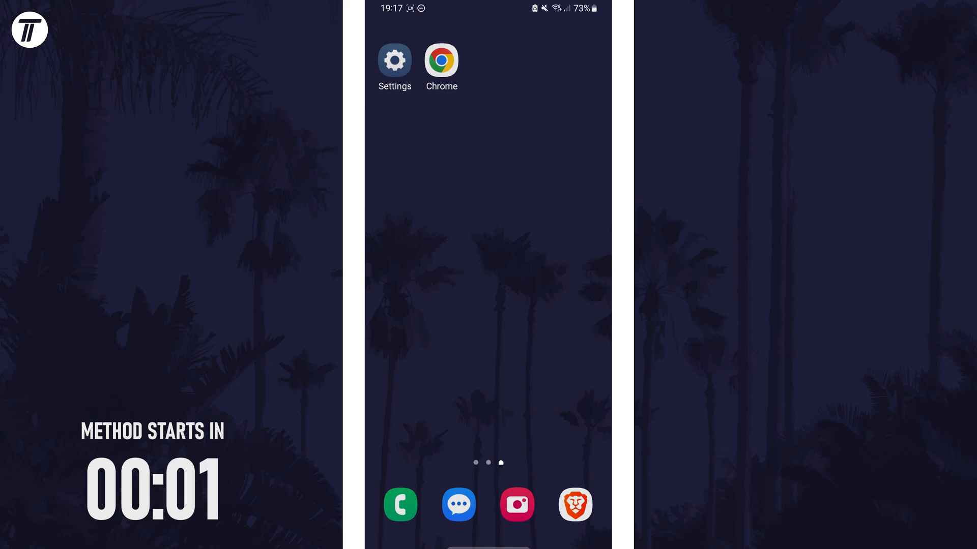
Launch Camera from the home screen and focus on the centre of the scene.
{"action": "left_click", "coordinate": [516, 505]}
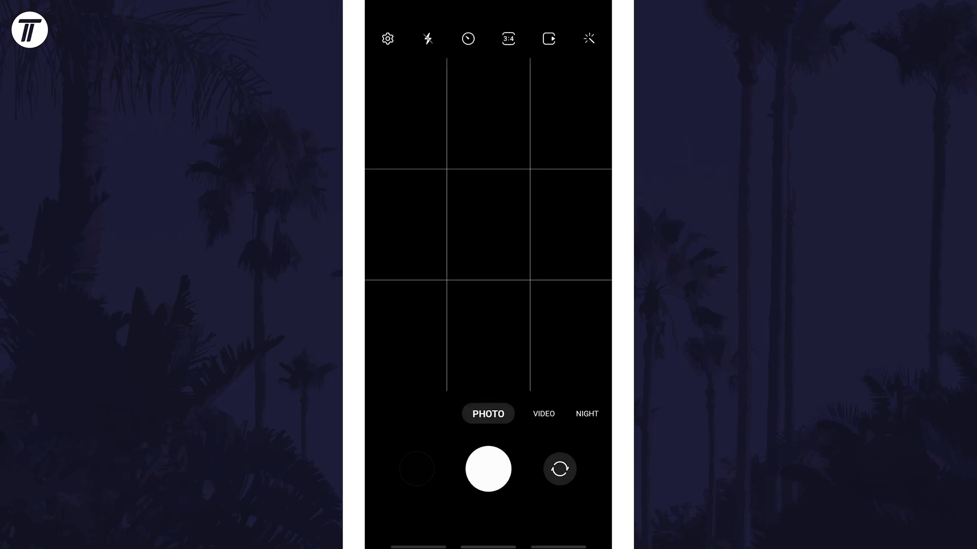
{"action": "left_click", "coordinate": [489, 225]}
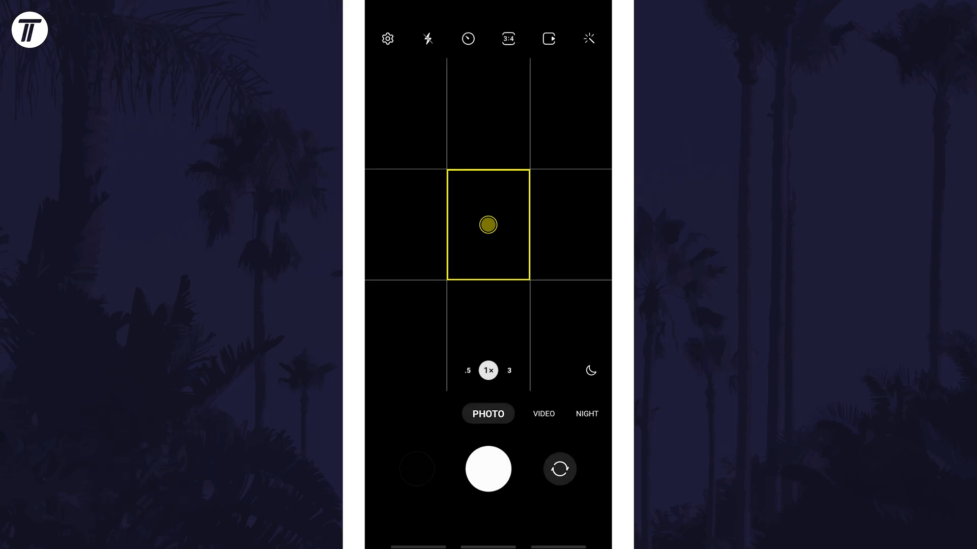
Confirm RAW copies is enabled under Advanced picture options, then return to the viewfinder.
{"action": "left_click", "coordinate": [389, 38]}
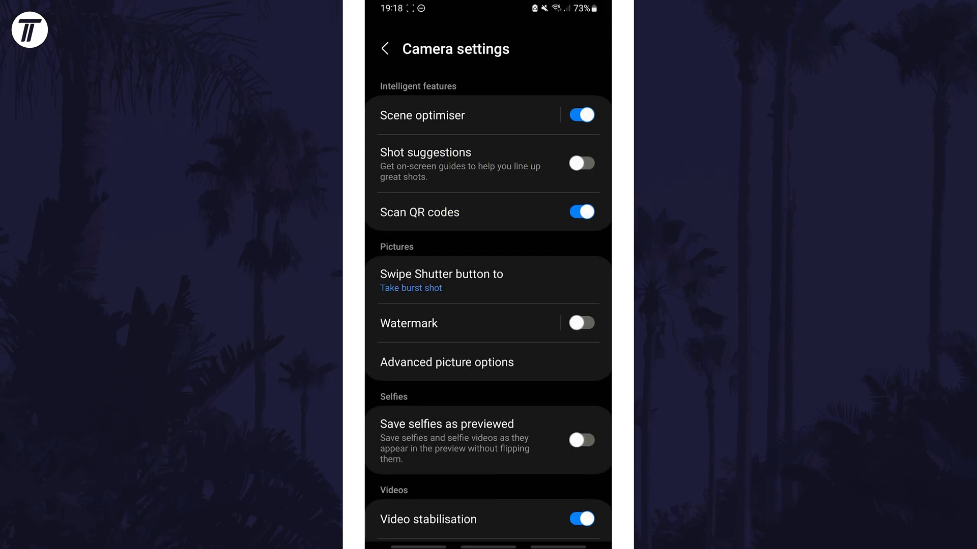
{"action": "left_click", "coordinate": [447, 362]}
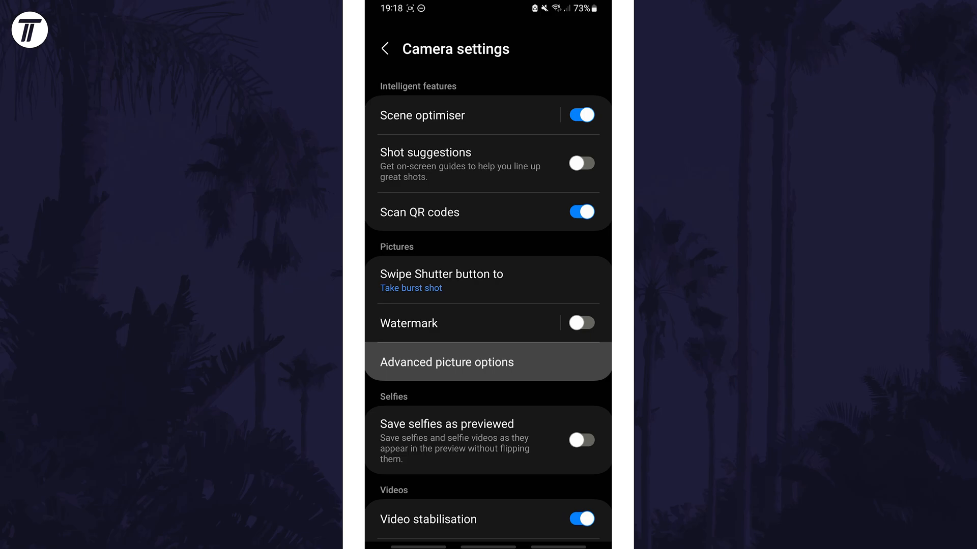
{"action": "left_click", "coordinate": [446, 362]}
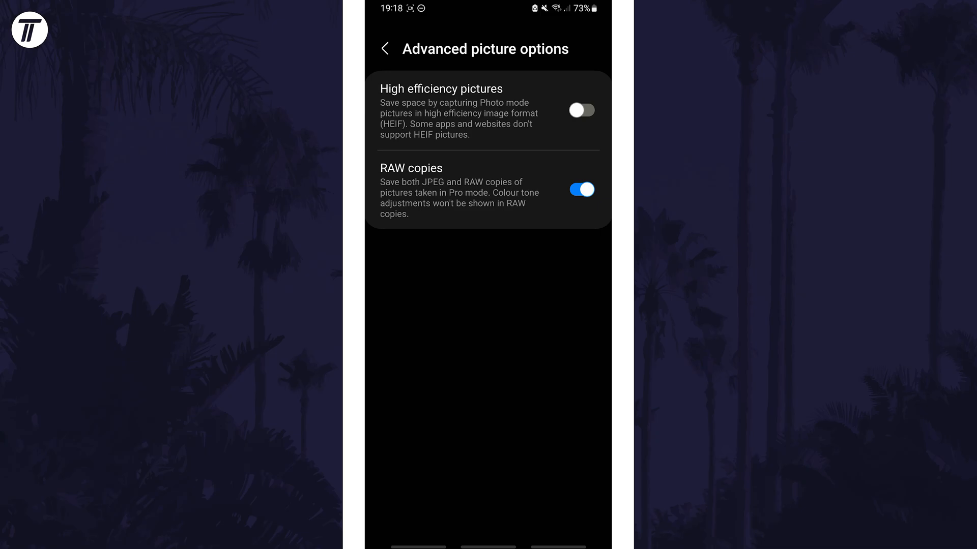
{"action": "left_click", "coordinate": [385, 48]}
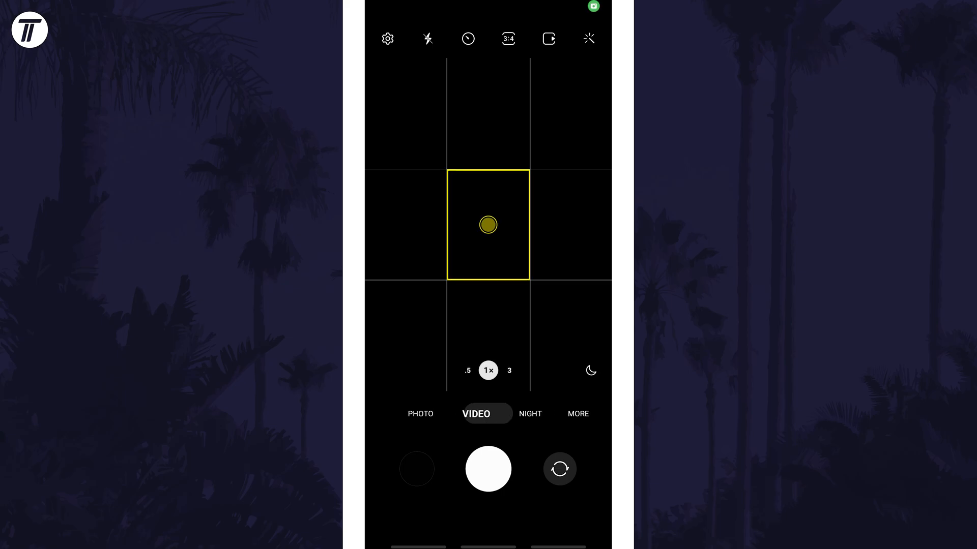
Choose PRO from the additional modes and take a photo.
{"action": "left_click", "coordinate": [578, 413]}
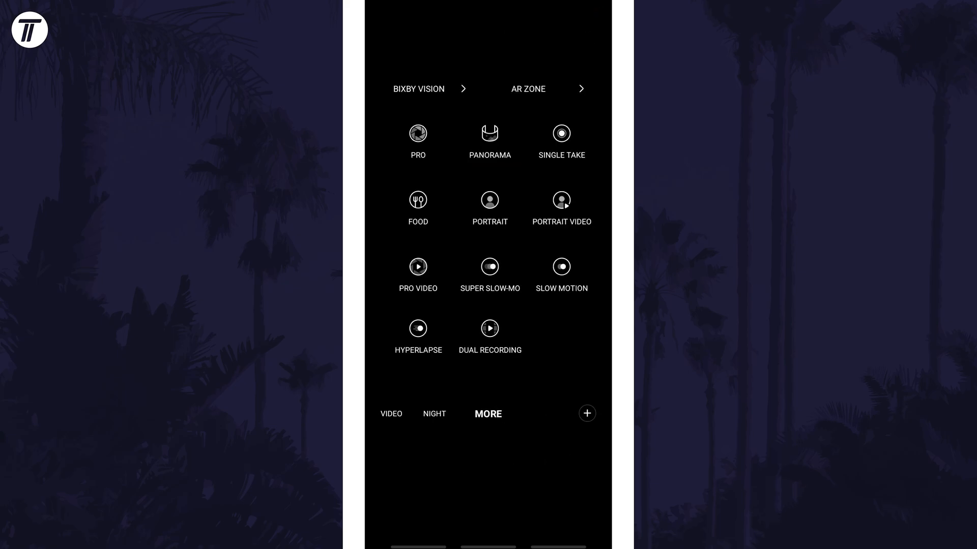
{"action": "left_click", "coordinate": [418, 134]}
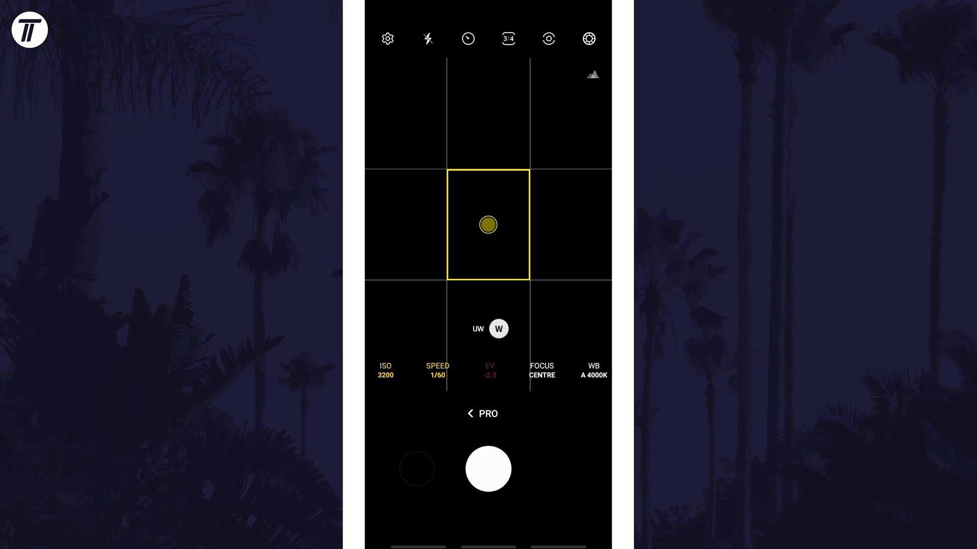
{"action": "left_click", "coordinate": [487, 469]}
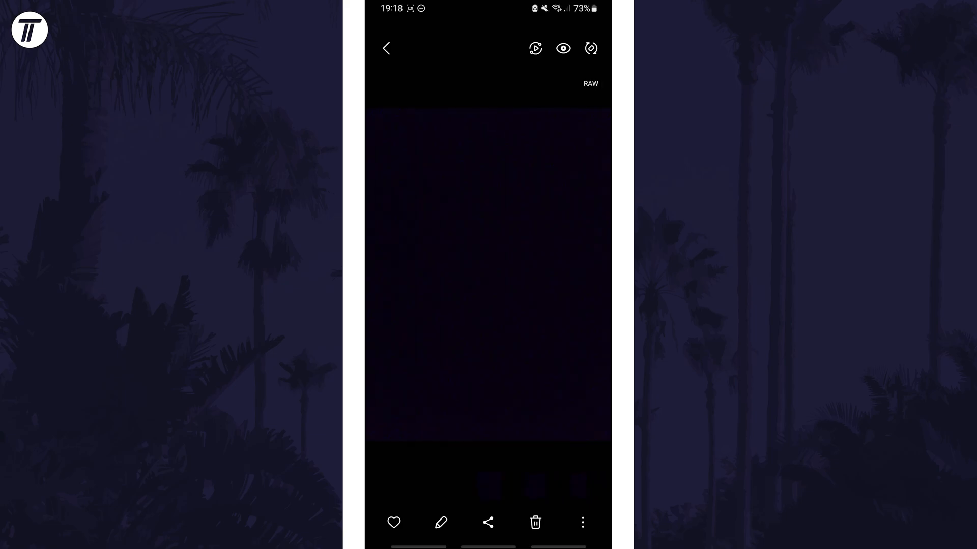